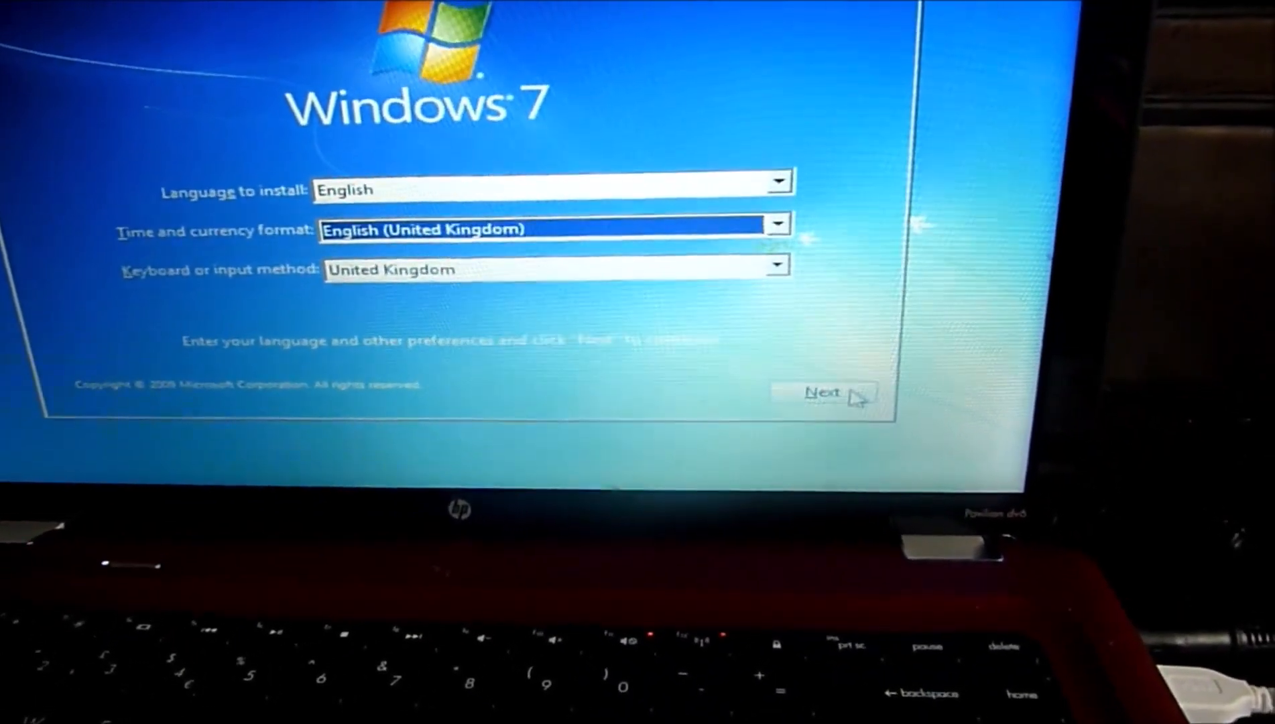
Go past the language screen and open a recovery Command Prompt.
{"action": "left_click", "coordinate": [824, 392]}
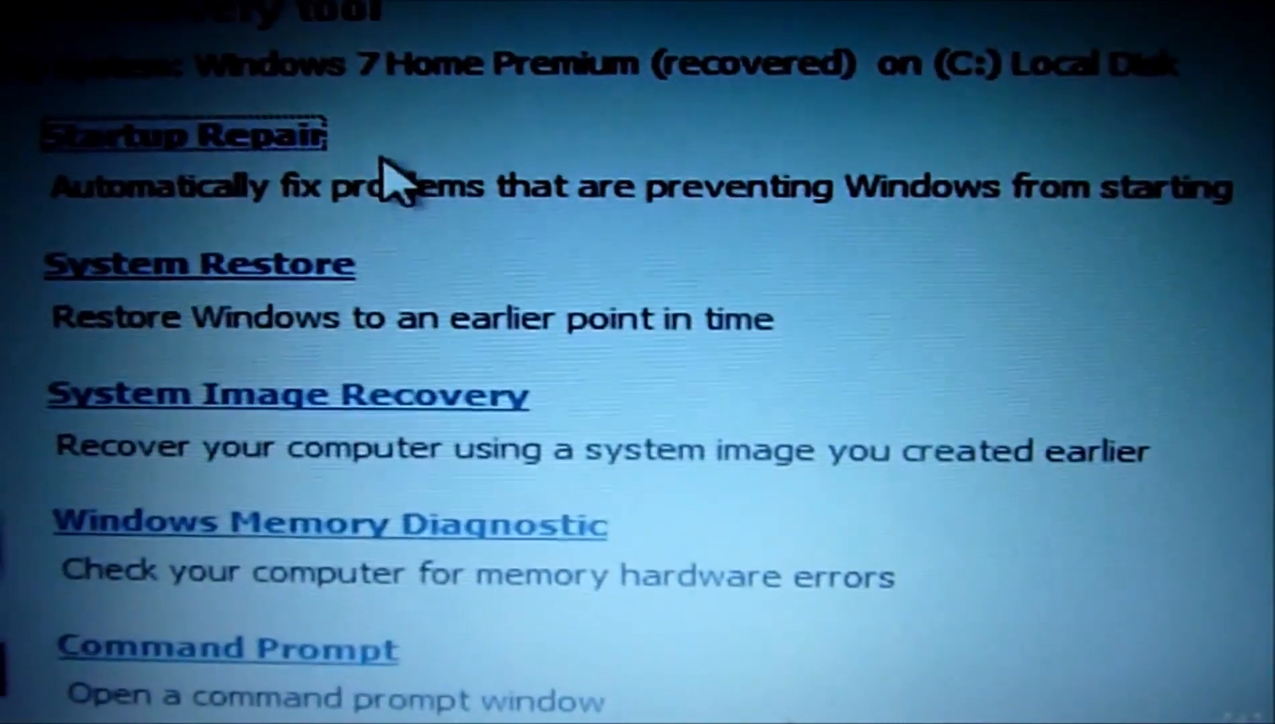
{"action": "left_click", "coordinate": [228, 647]}
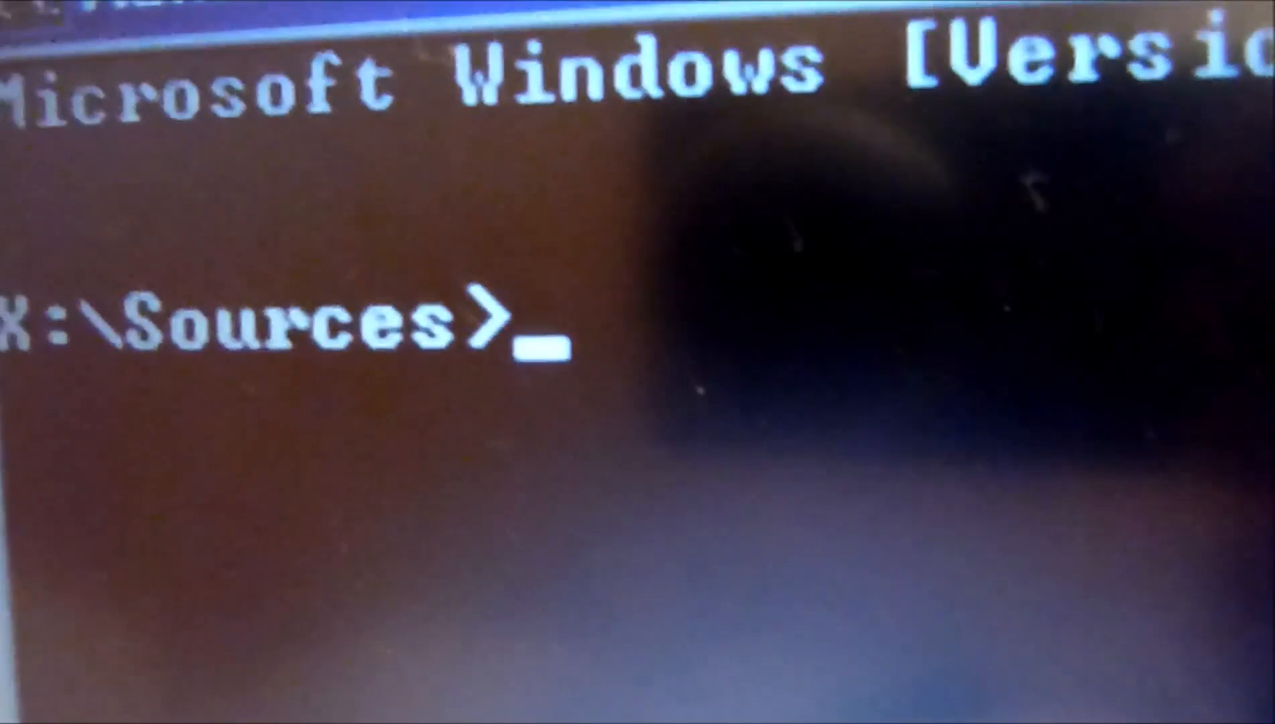
Enter 'bootrec /rebuildbcd' at the X:\Sources prompt.
{"action": "type", "text": "bootrec"}
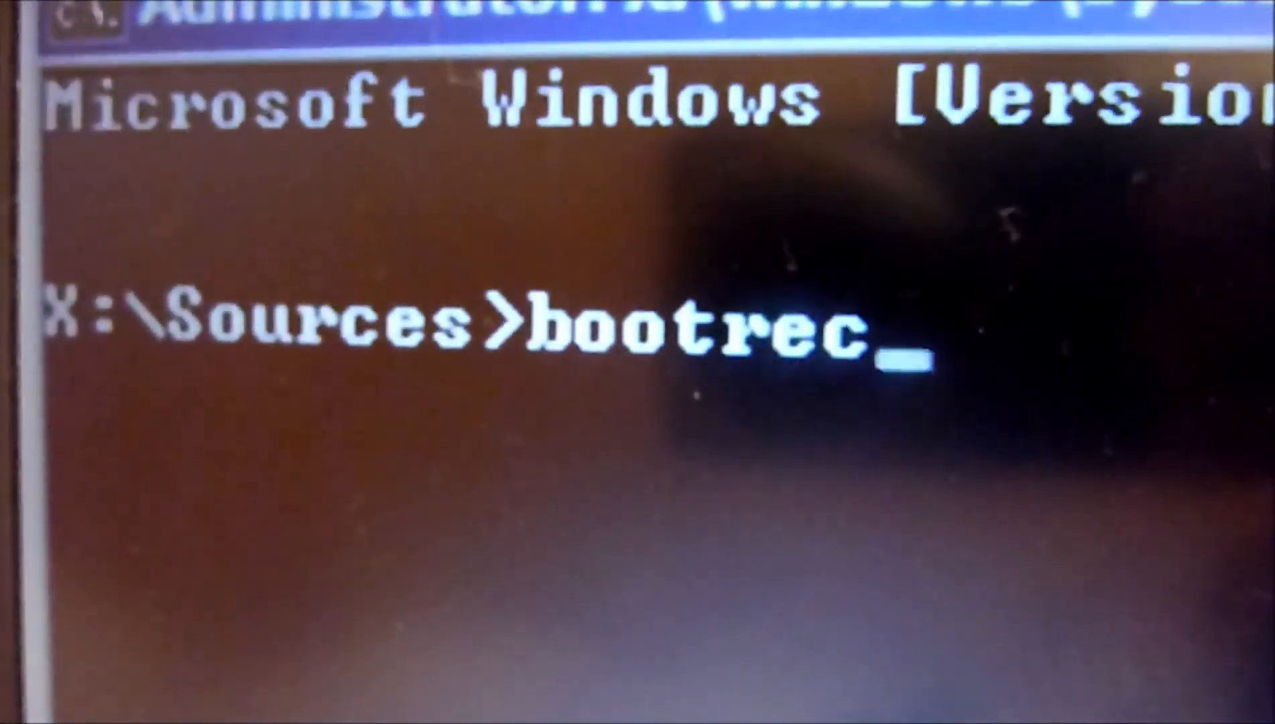
{"action": "type", "text": "/"}
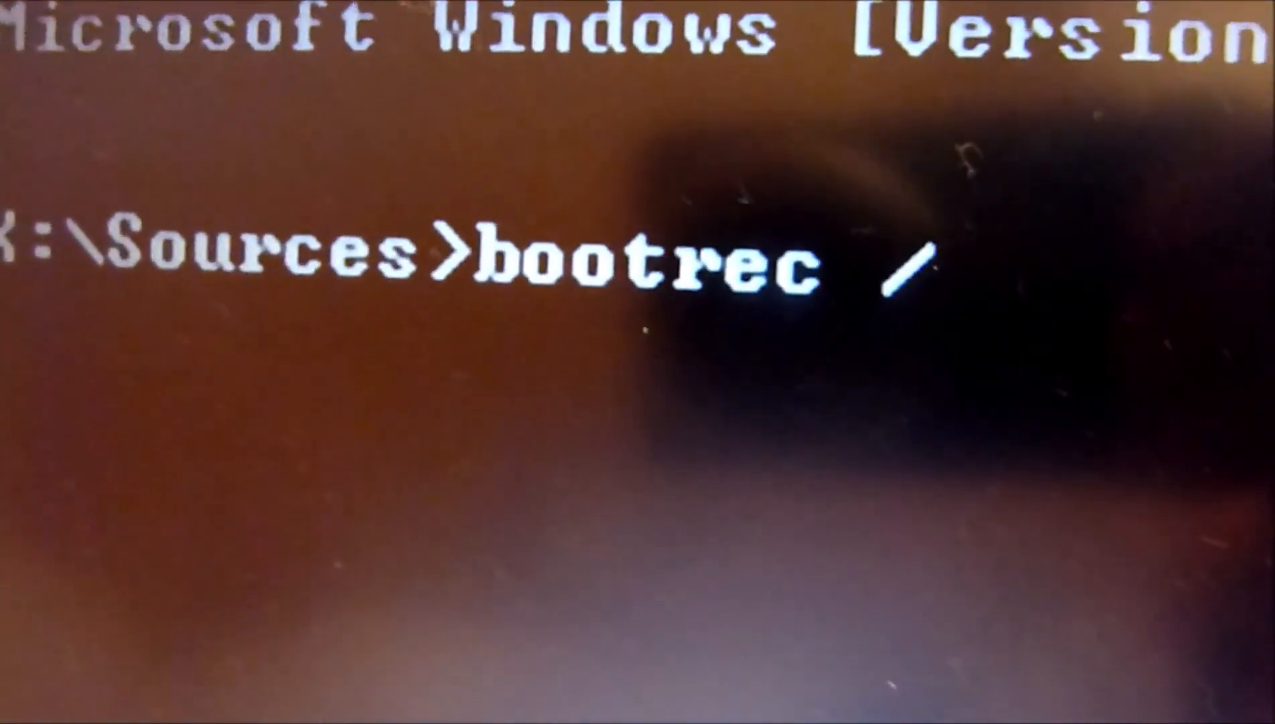
{"action": "type", "text": "rebu"}
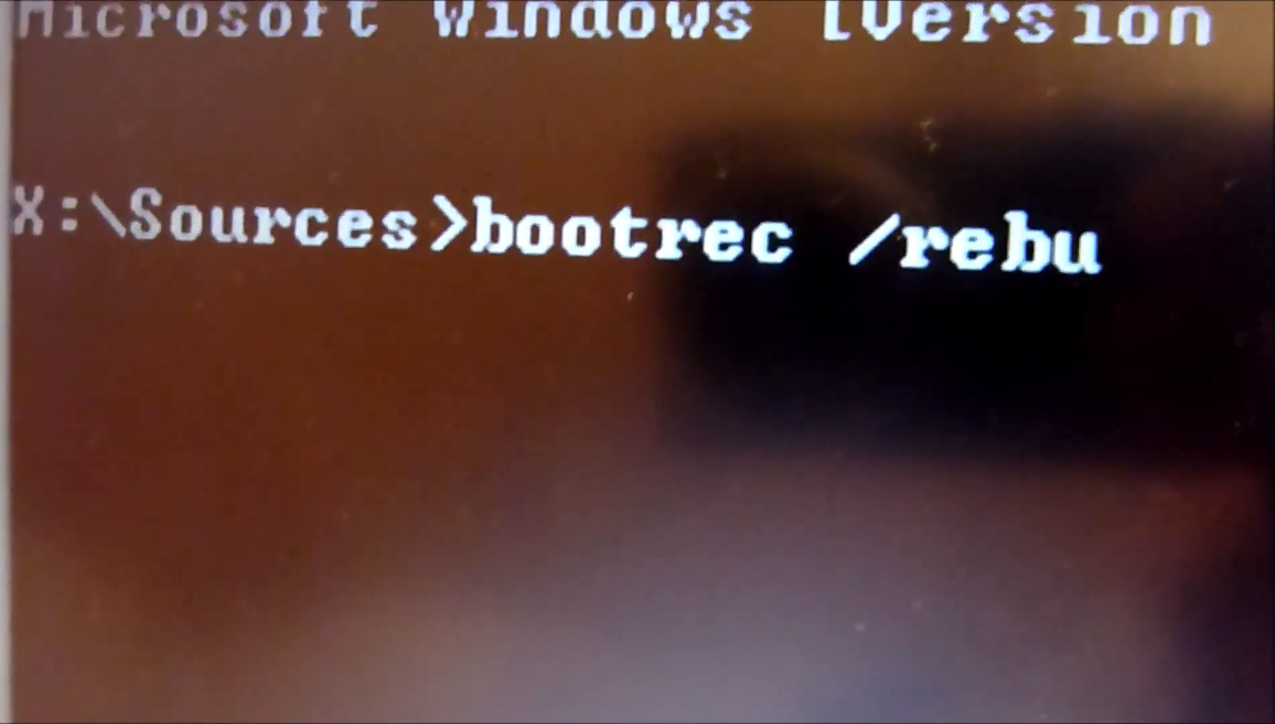
{"action": "type", "text": "ildbcd"}
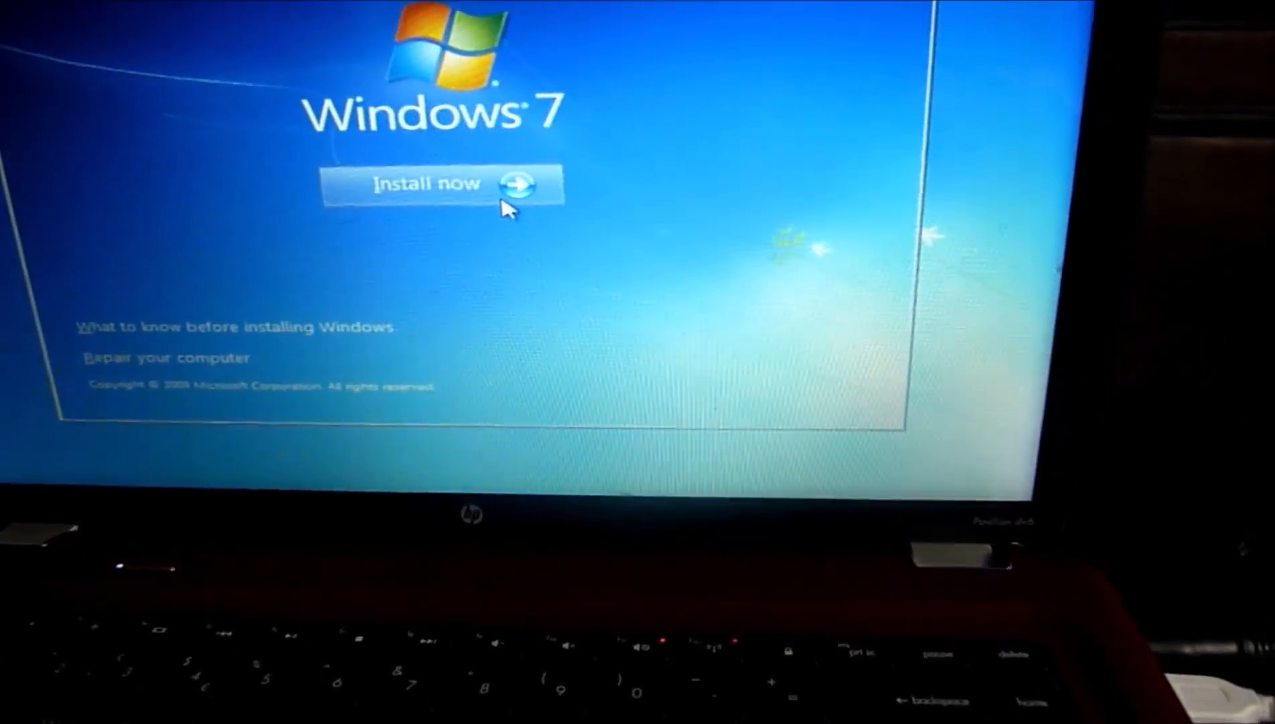
Start installing, accept the license, dismiss the USB disk error, and begin loading a driver.
{"action": "left_click", "coordinate": [437, 183]}
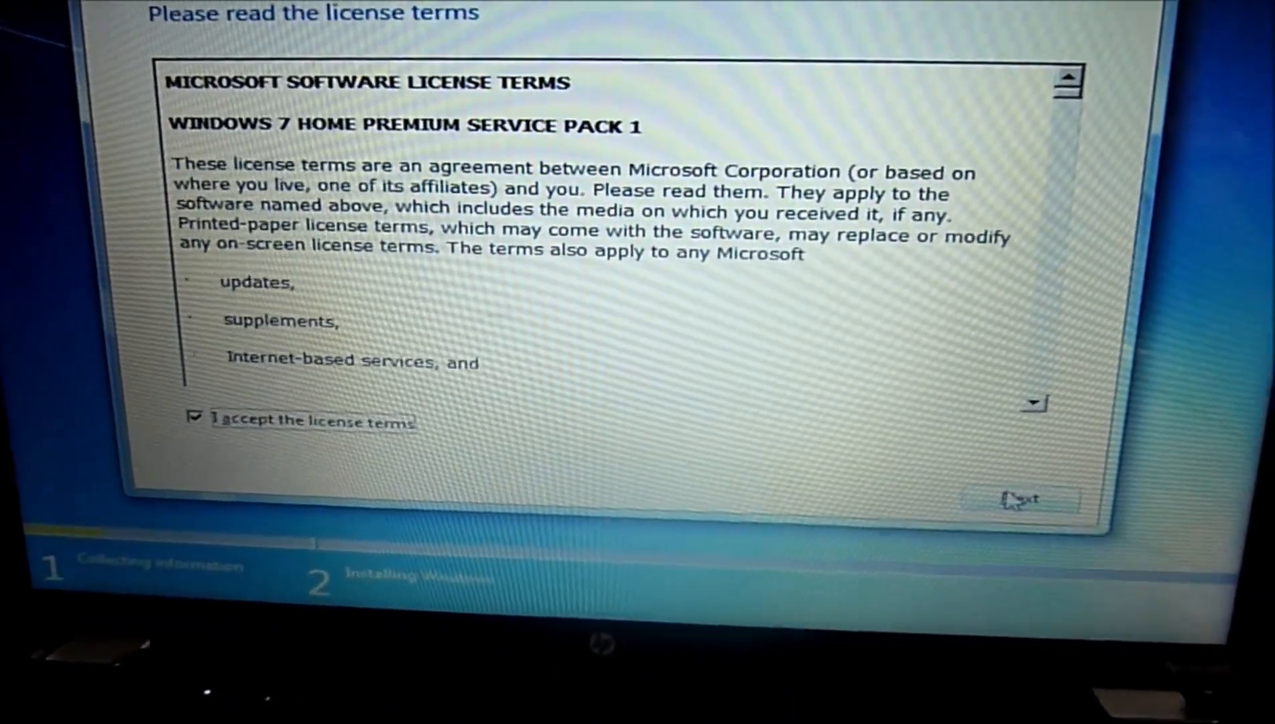
{"action": "left_click", "coordinate": [1019, 499]}
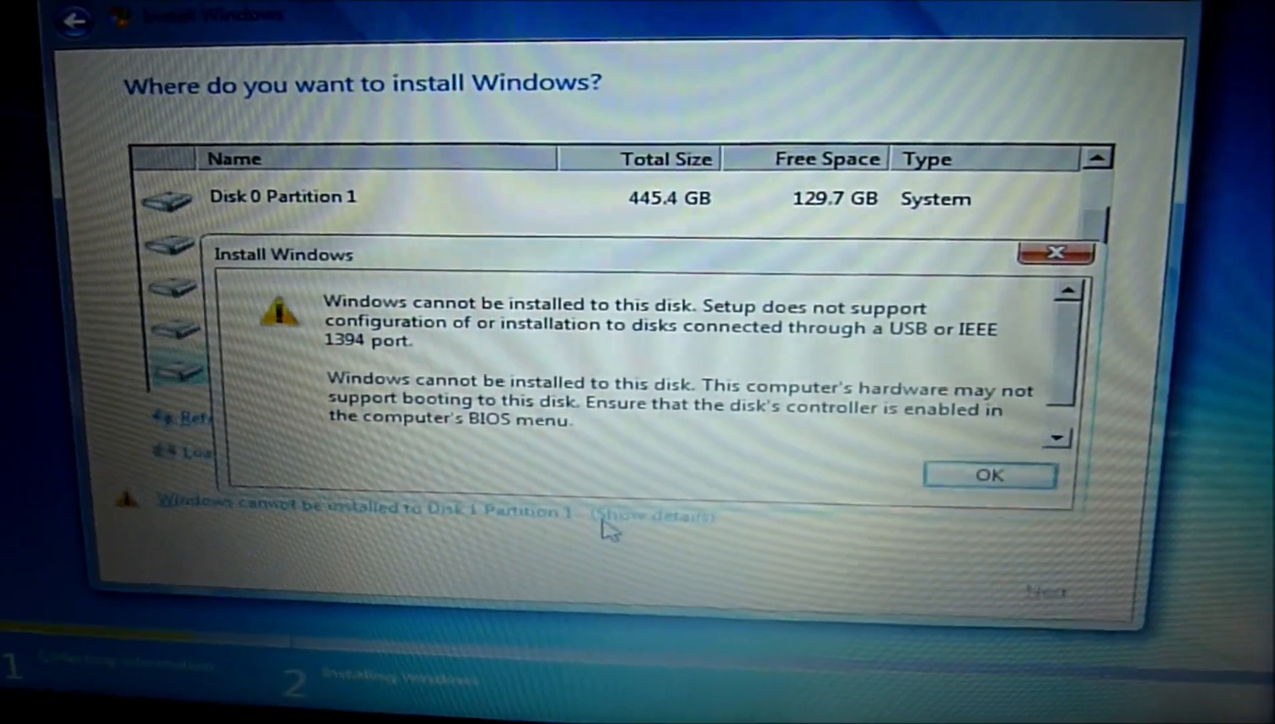
{"action": "left_click", "coordinate": [989, 475]}
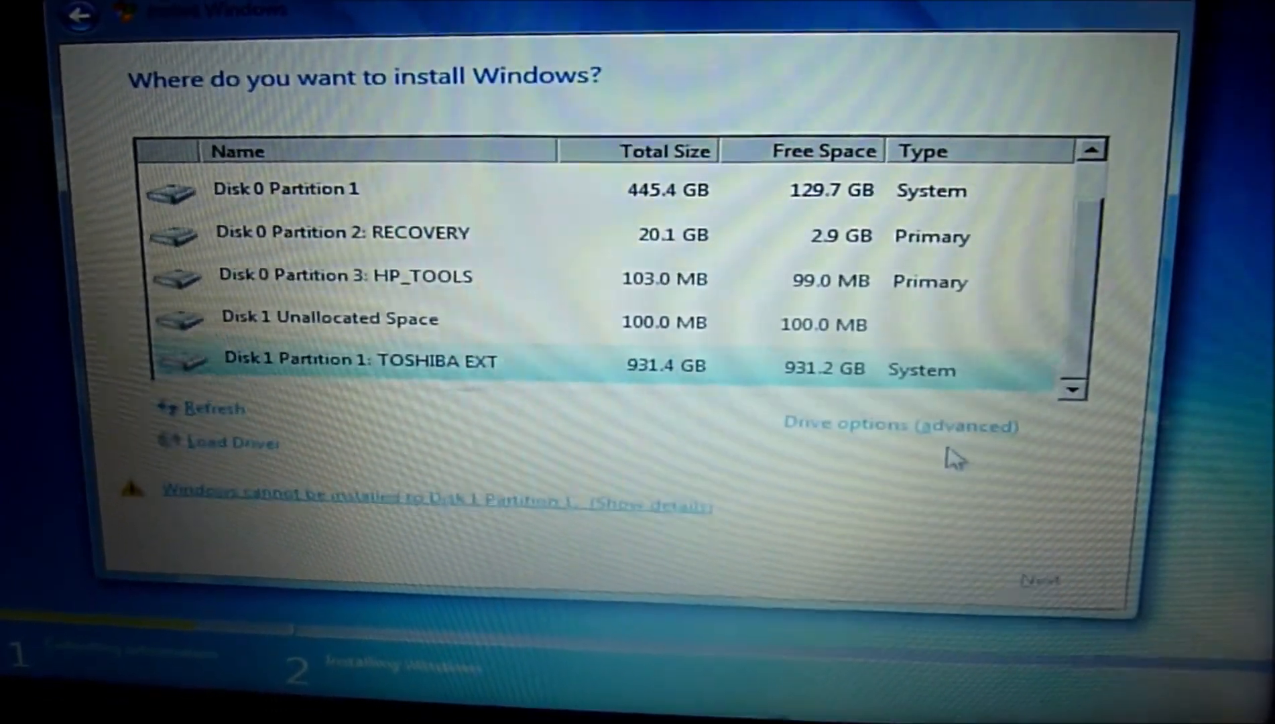
{"action": "left_click", "coordinate": [901, 424]}
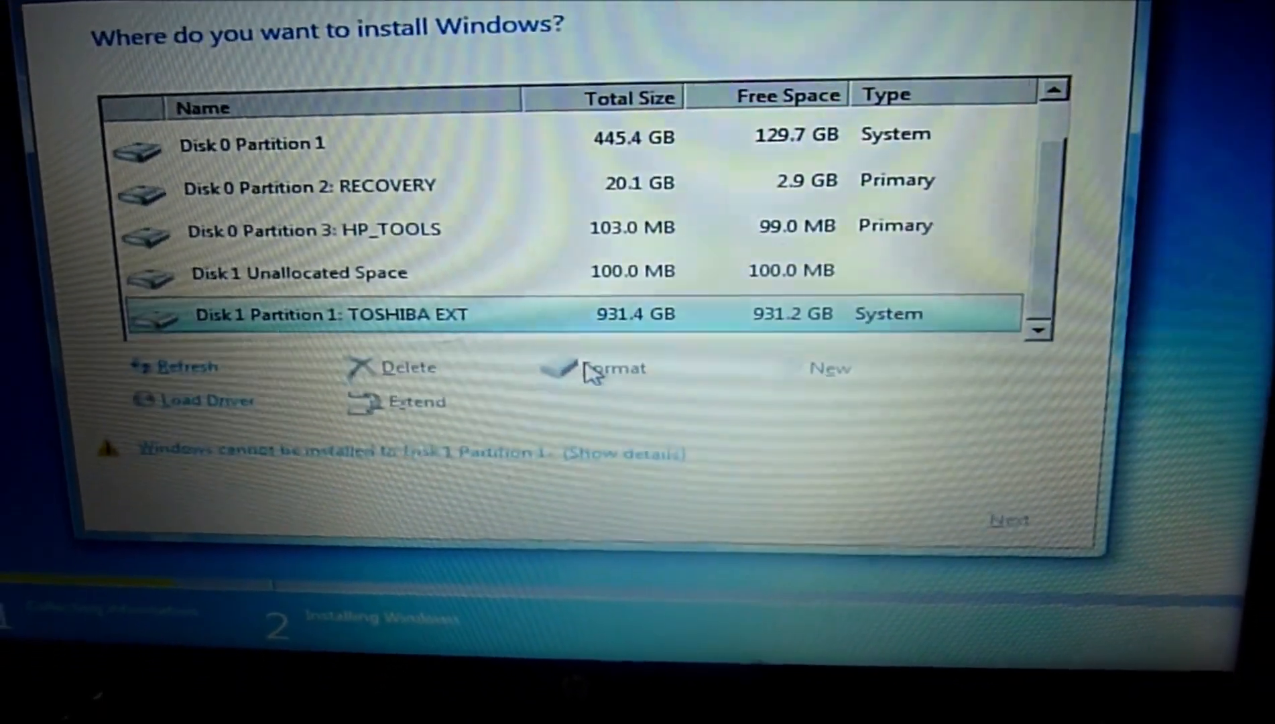
{"action": "left_click", "coordinate": [204, 401]}
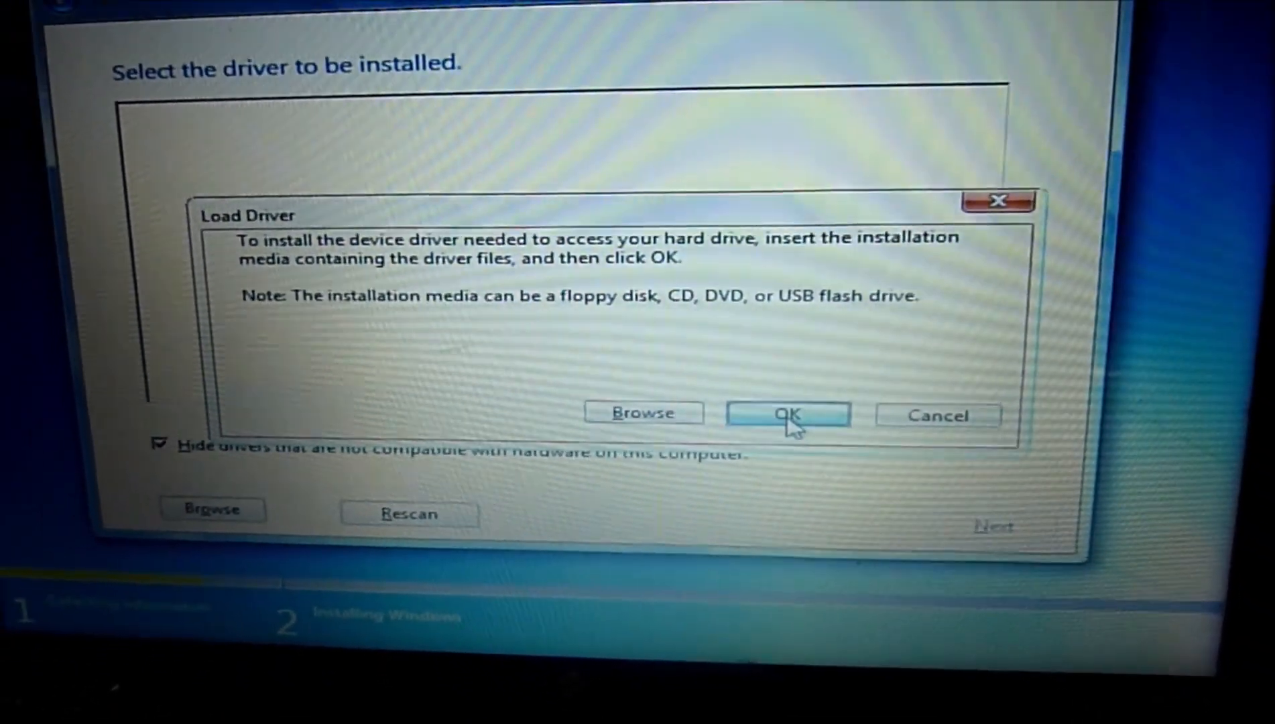
Confirm the Load Driver dialog and let installation continue to regional settings.
{"action": "left_click", "coordinate": [787, 415]}
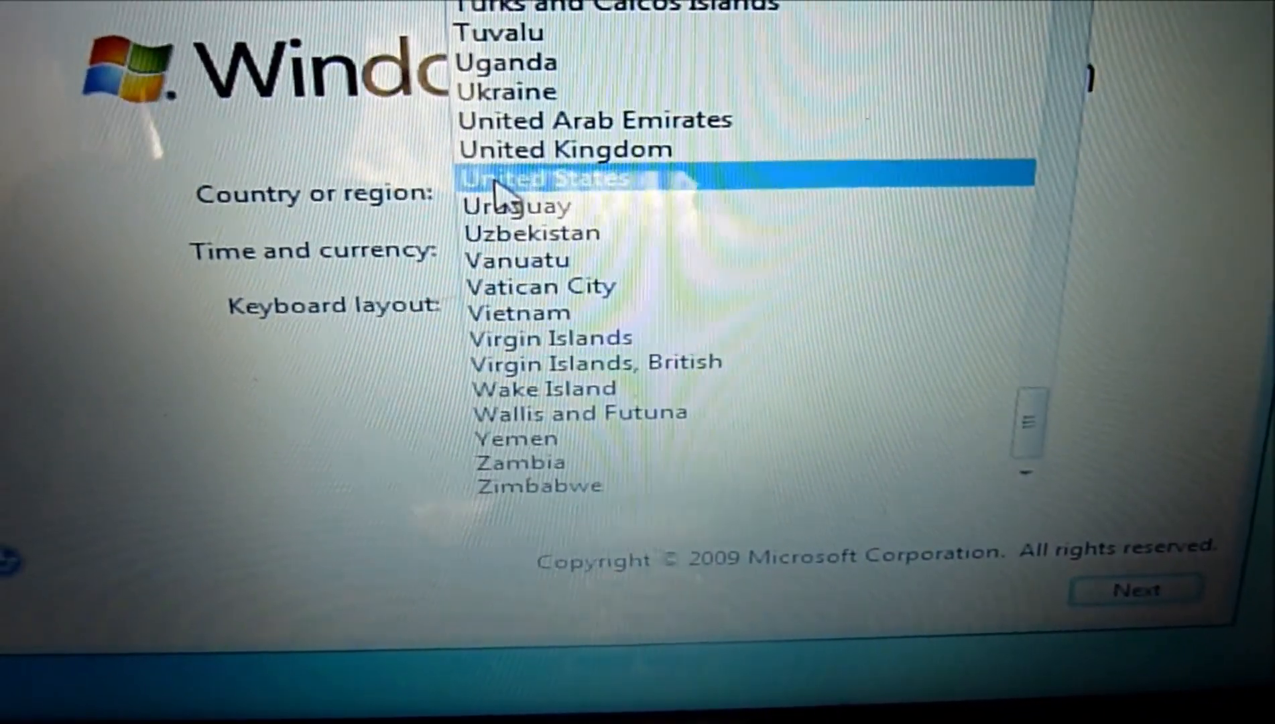
Choose United States, accept the license terms, and pick the 25th as the date.
{"action": "left_click", "coordinate": [561, 149]}
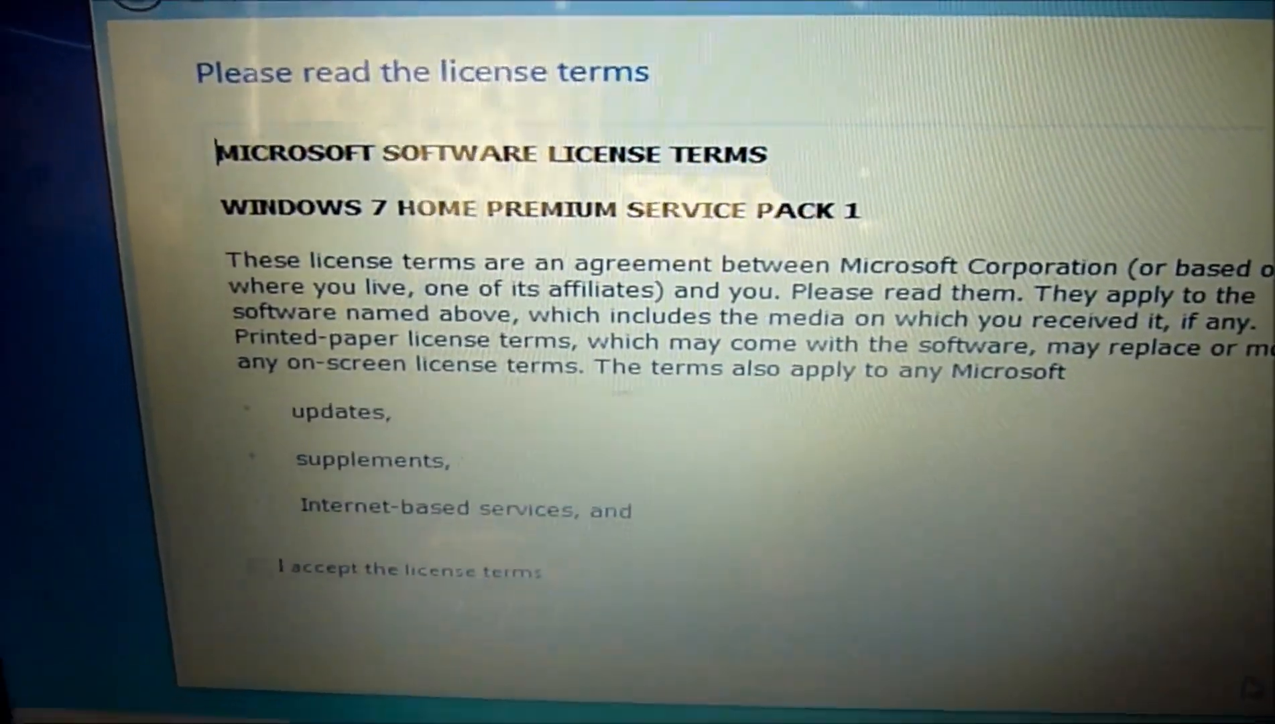
{"action": "left_click", "coordinate": [279, 547]}
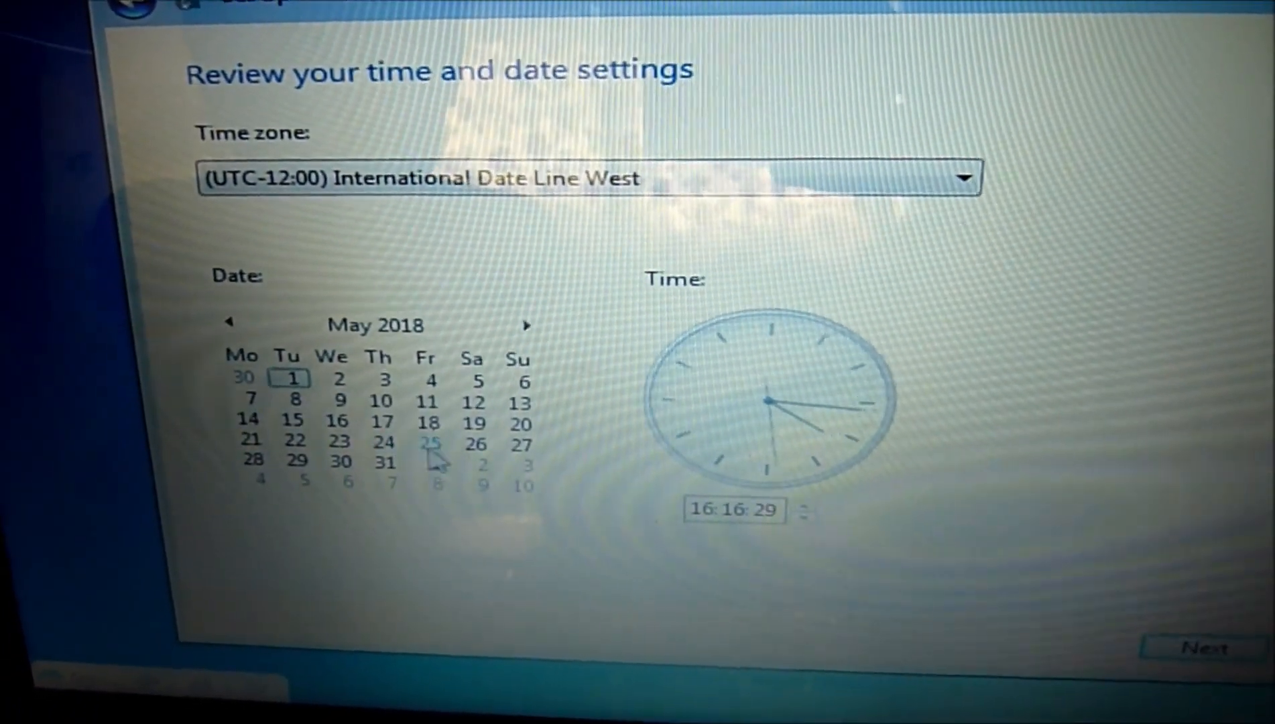
{"action": "left_click", "coordinate": [1195, 647]}
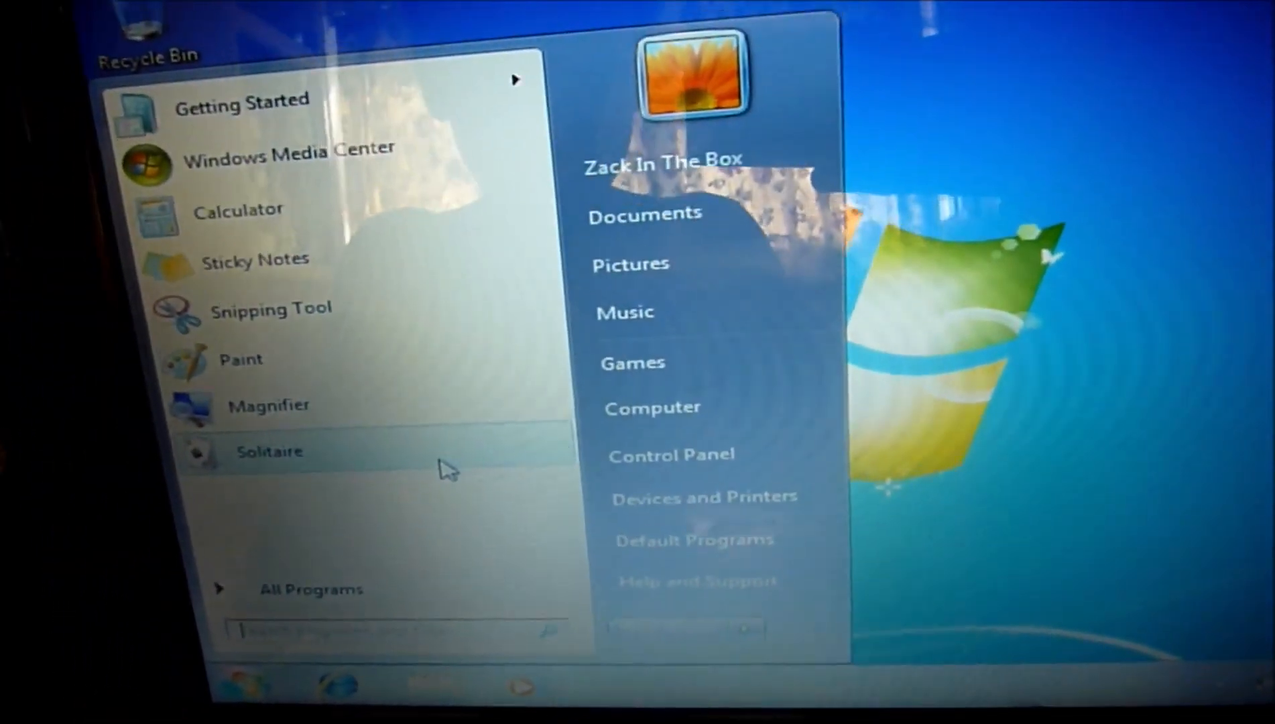
Type 'real' once the new Windows 7 desktop has loaded.
{"action": "type", "text": "real"}
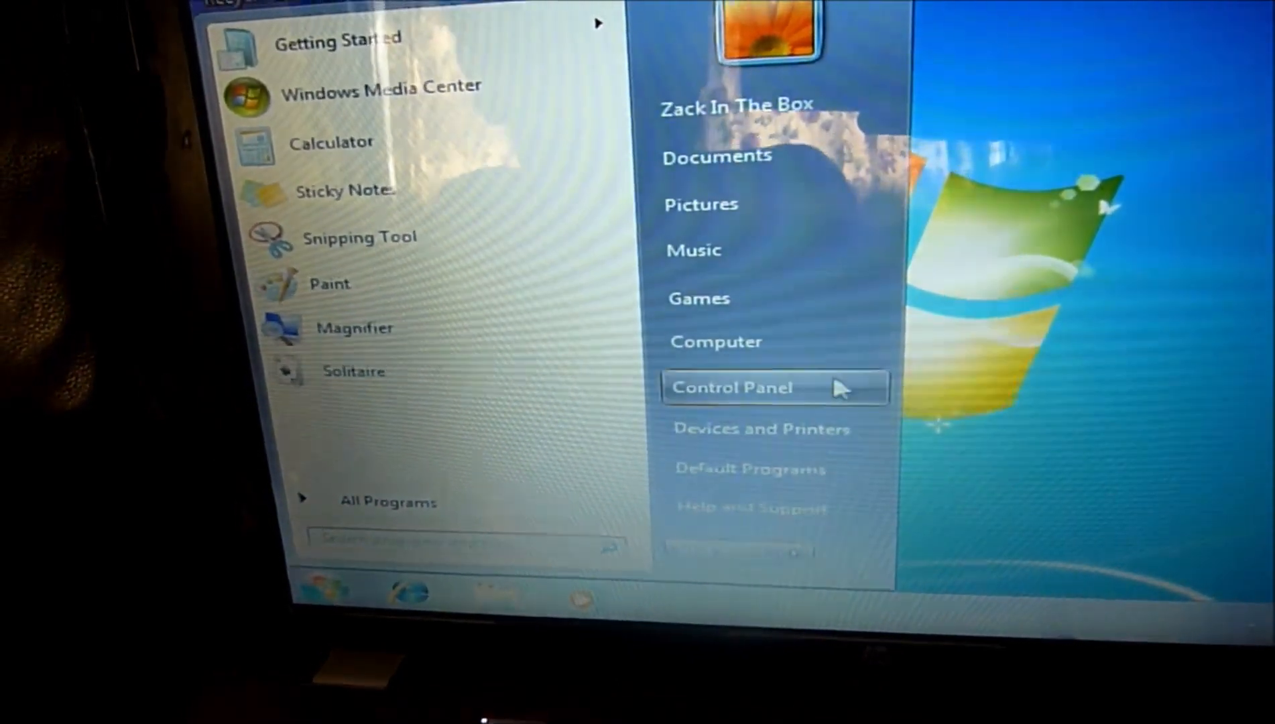
Open Adjust screen resolution from Control Panel, showing the generic monitor at 800 × 600.
{"action": "left_click", "coordinate": [732, 387]}
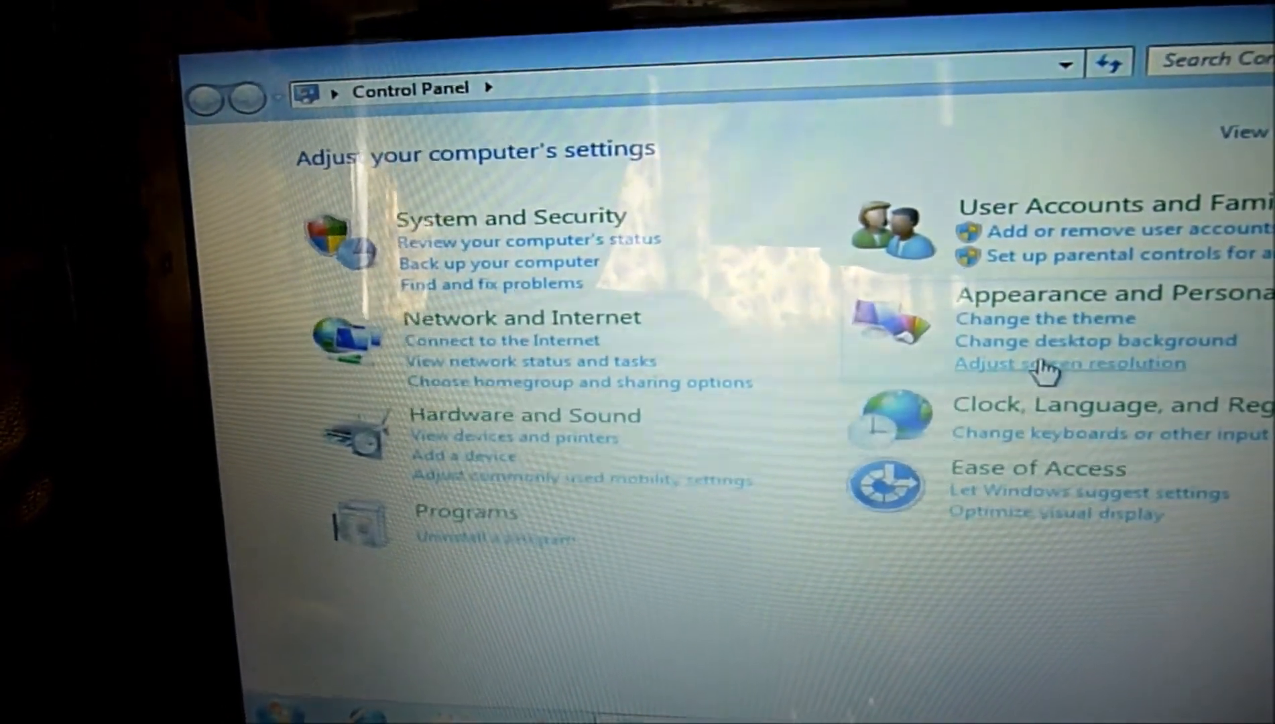
{"action": "left_click", "coordinate": [1070, 364]}
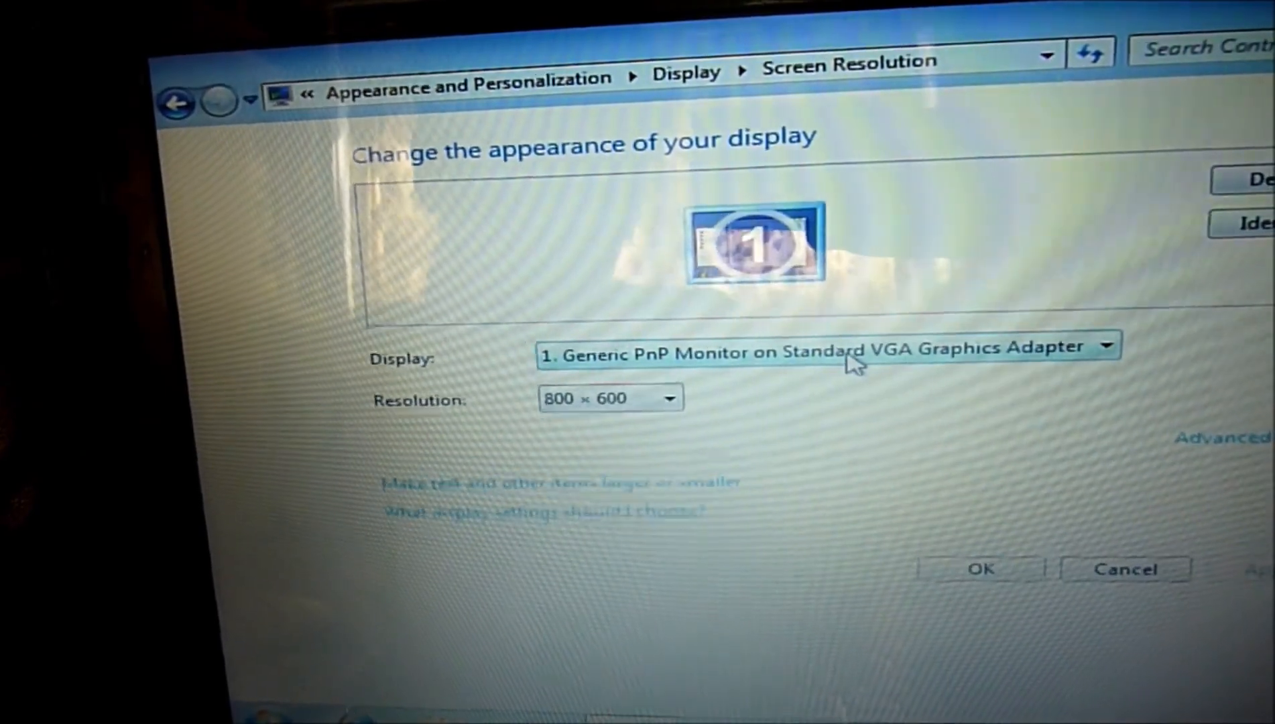